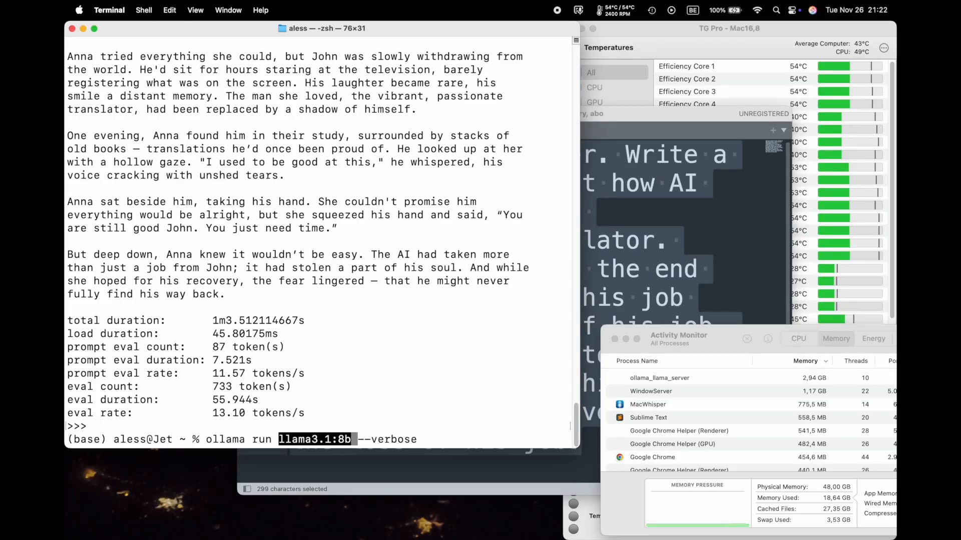
Run 'ollama run llama3.1:8b-instruct-fp16 --verbose' to load the fp16 model with timing stats
type("-instruct-fp16")
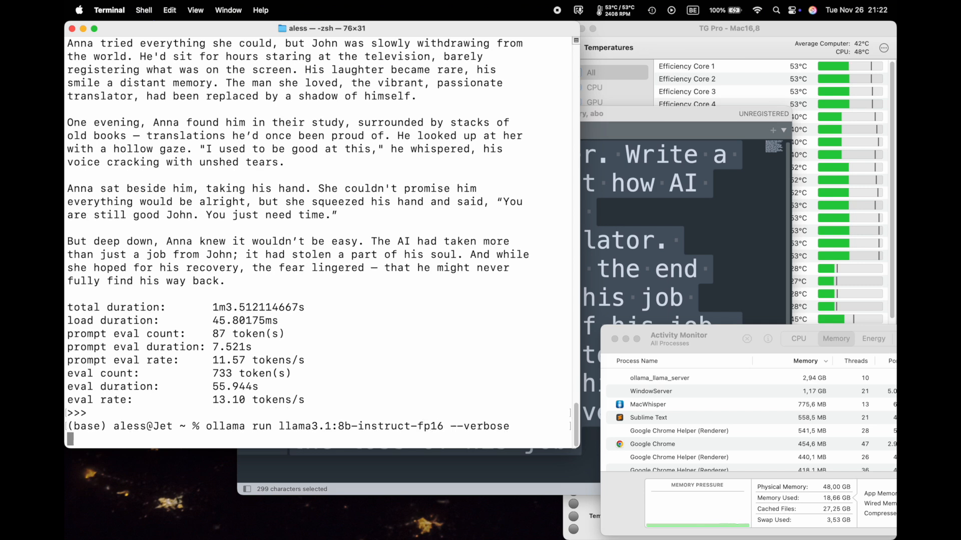
key("Return")
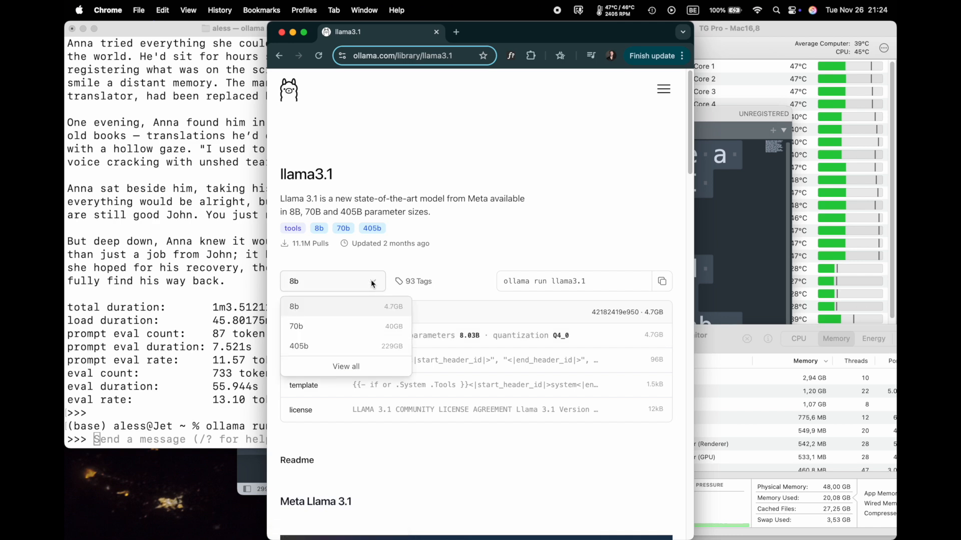
mouse_move(346, 367)
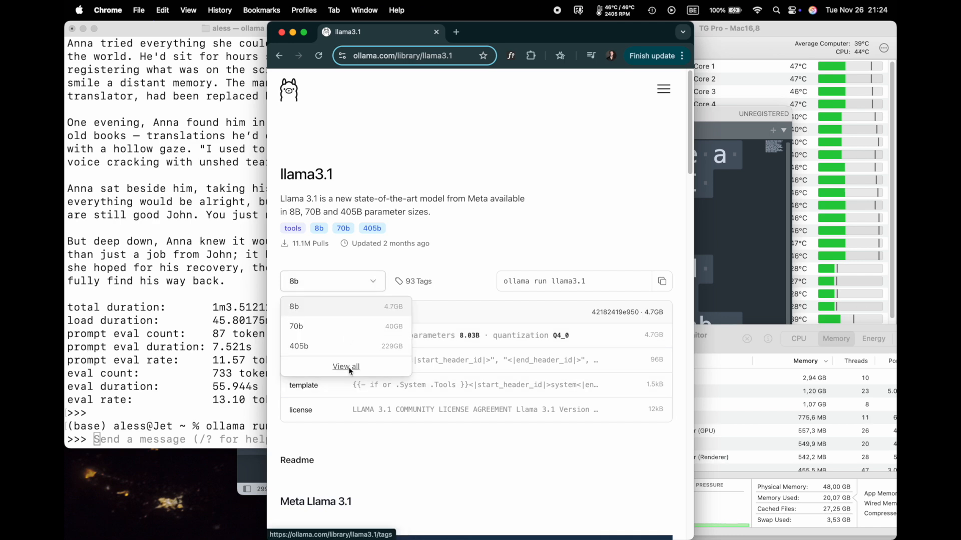
From the full llama3.1 tag list, open the 8b-instruct-fp16 tag page and close the list
left_click(346, 366)
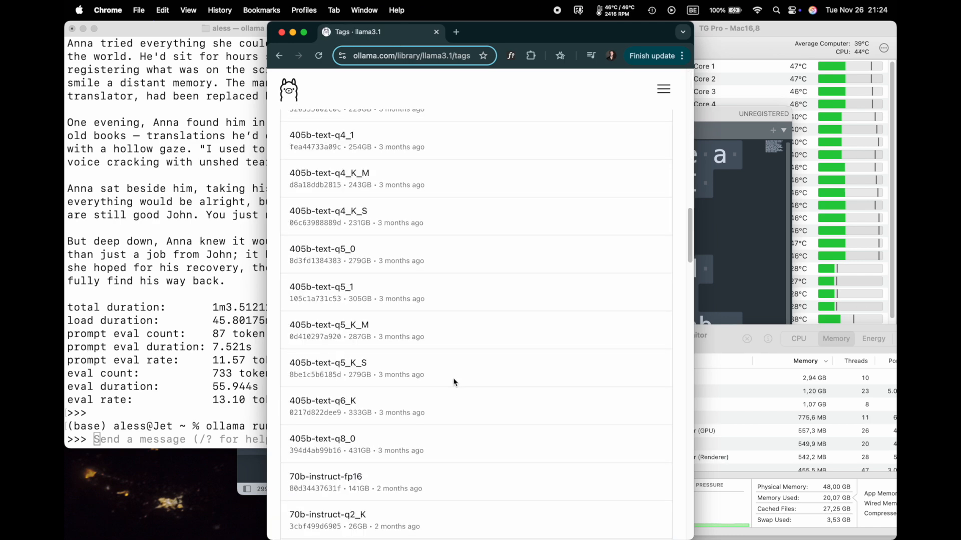
scroll("down", 3)
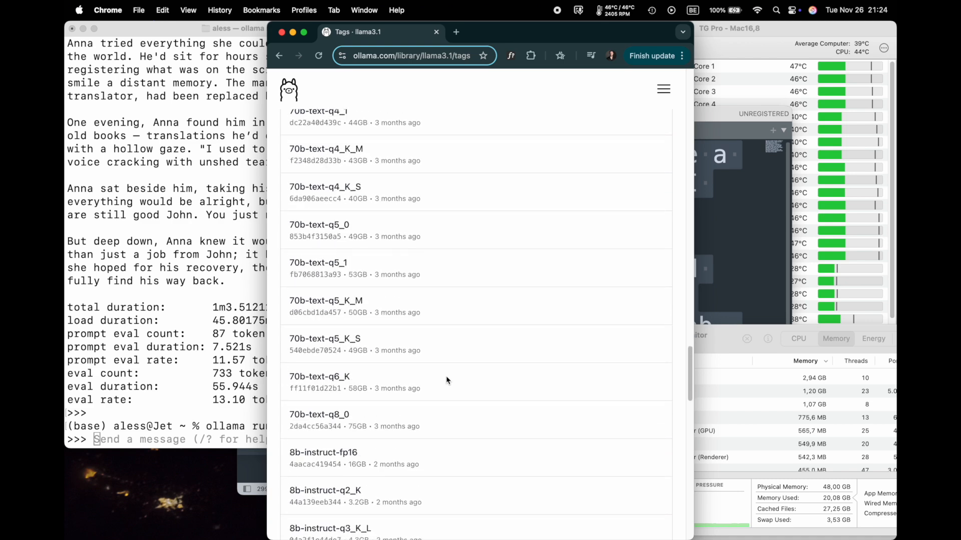
scroll("down", 3)
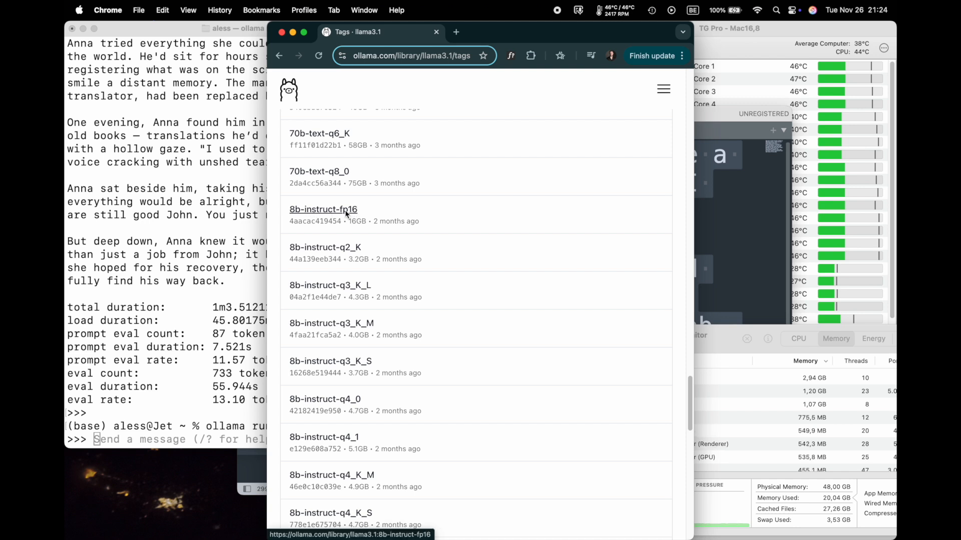
left_click(323, 209)
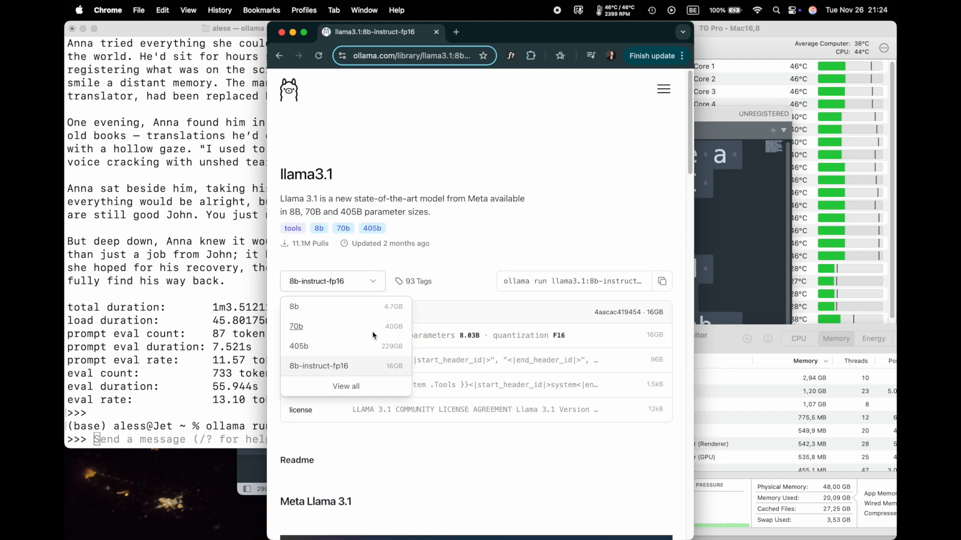
left_click(608, 258)
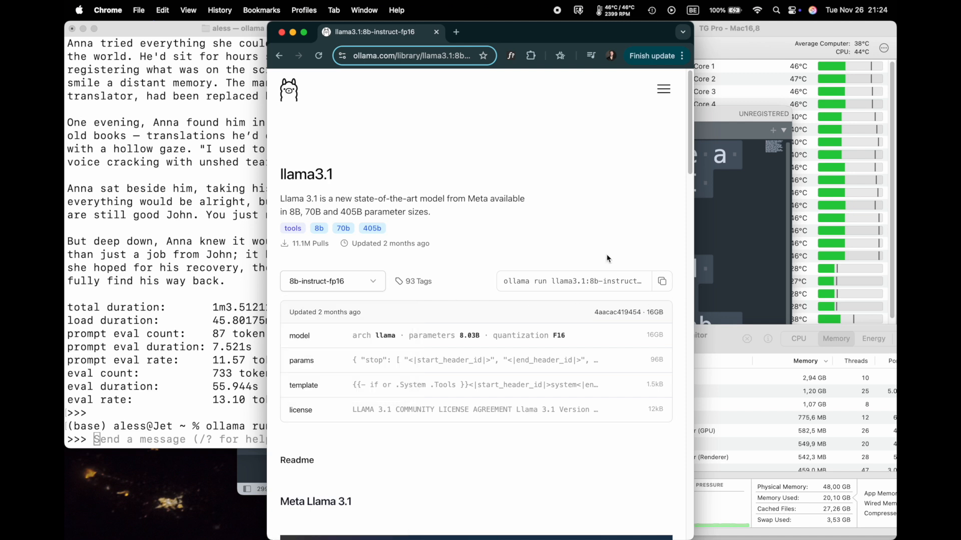